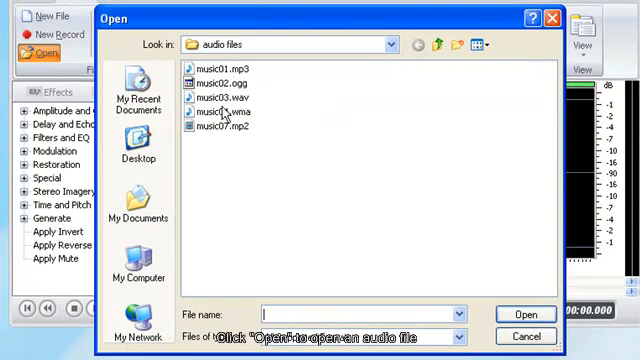
Load music03.wav from the audio files folder into the editor
click(216, 96)
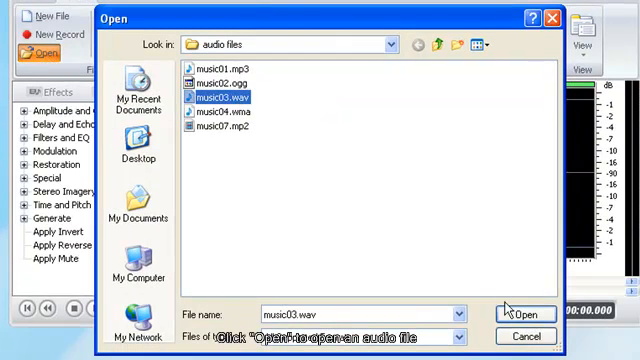
click(524, 312)
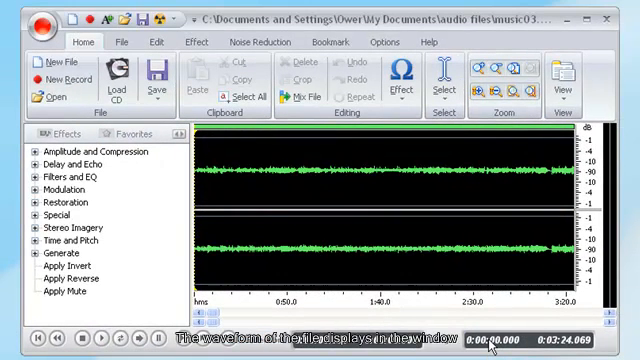
Mark an insertion point in the music03 waveform and bring up the file and speech tools
click(258, 176)
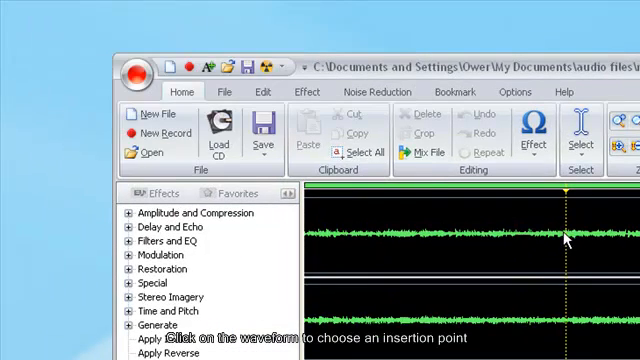
click(112, 92)
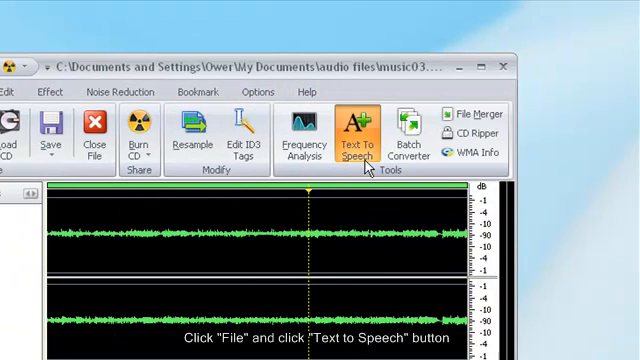
Synthesize the phrase "text you wish spoken" using the Microsoft Sam voice
click(356, 136)
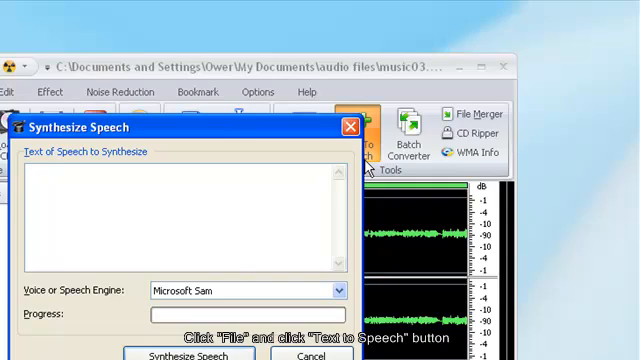
text(text you wish spoken)
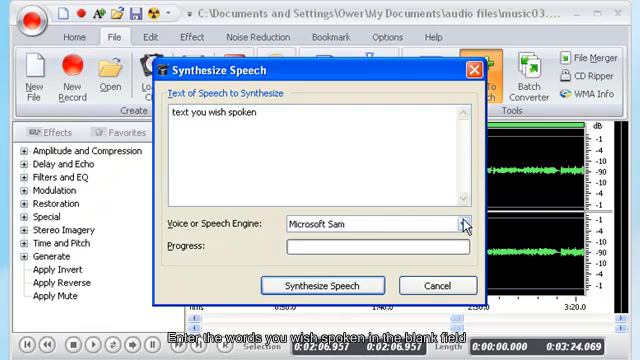
click(462, 222)
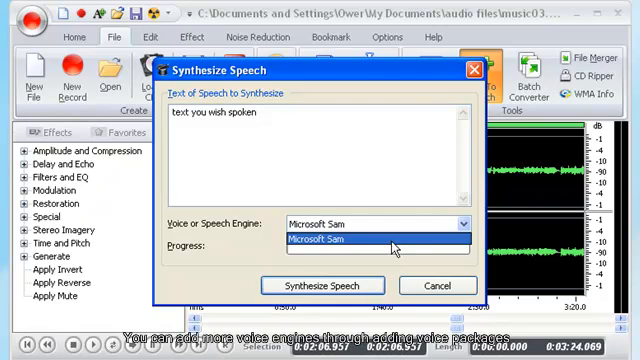
click(376, 238)
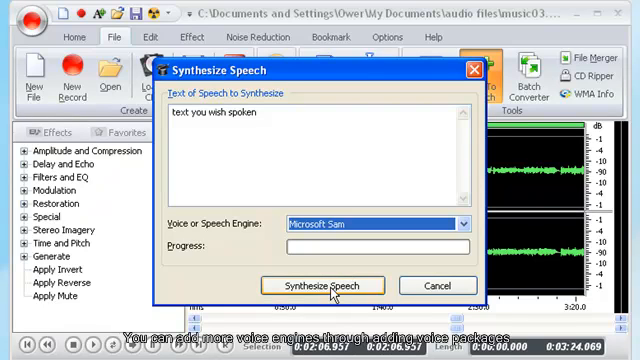
click(320, 284)
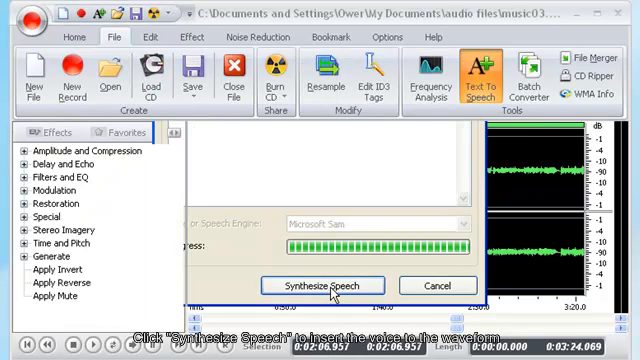
Dismiss the synthesis dialog and play back the edited audio with the inserted speech
click(322, 284)
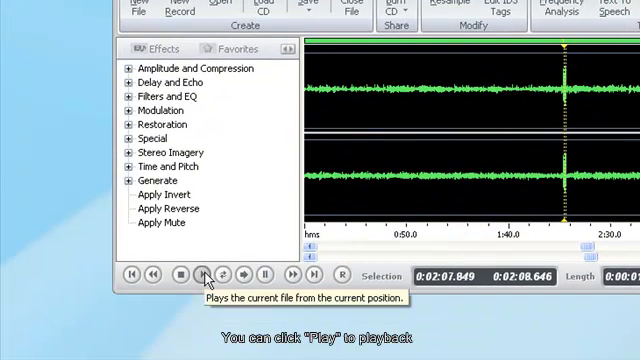
click(200, 276)
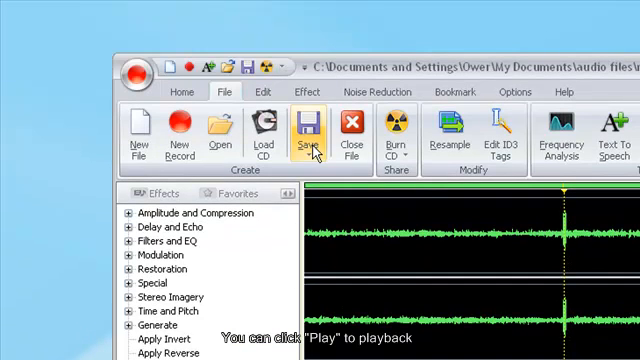
Save the edited audio as a new WAV file at 44,100 Hz, 32-bit, stereo
click(306, 136)
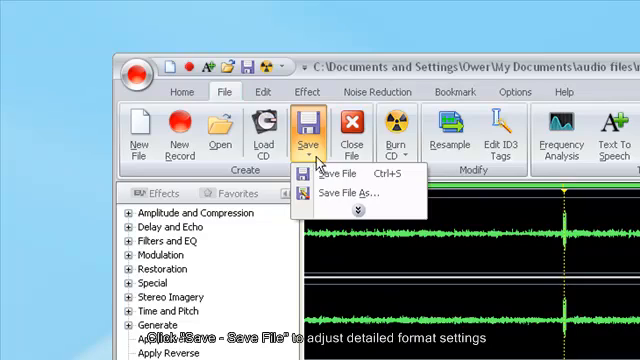
click(340, 176)
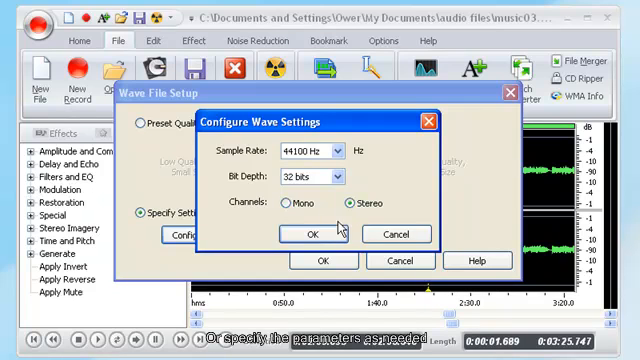
click(322, 234)
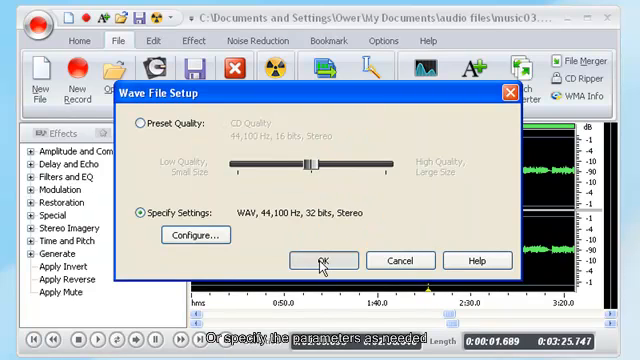
click(322, 260)
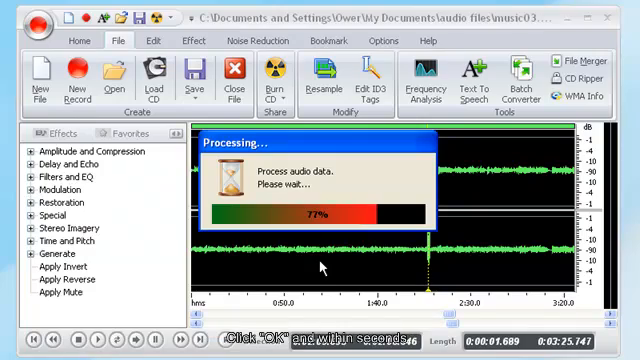